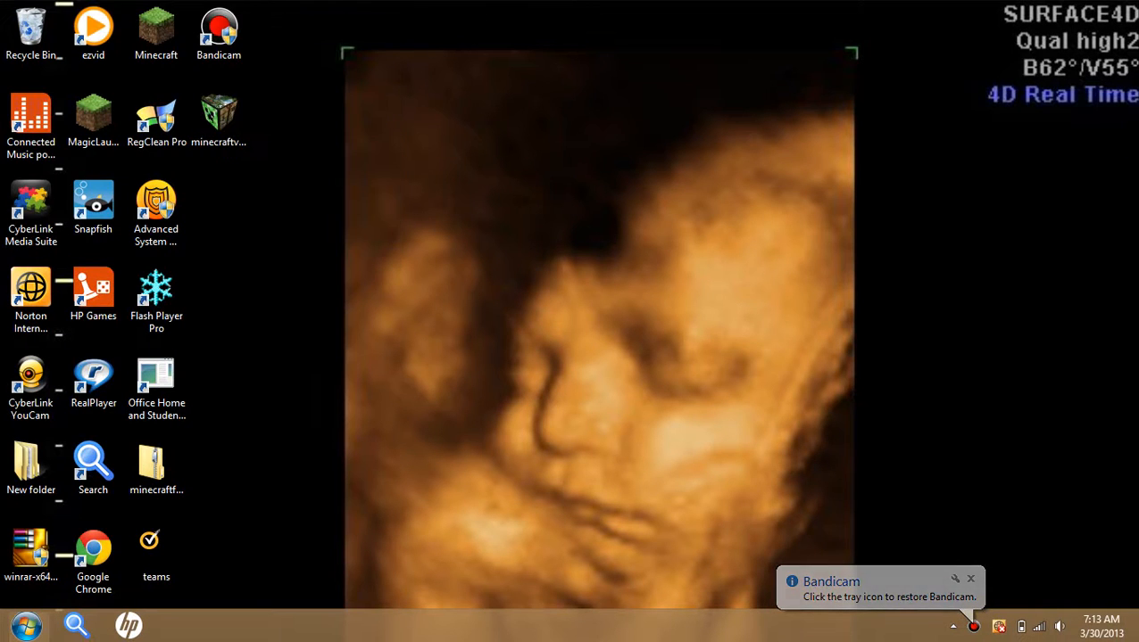
Step: Dismiss the Bandicam notification and launch CyberLink YouCam from the desktop shortcut
{"action": "left_click_drag", "start_coordinate": [378, 118], "coordinate": [486, 268]}
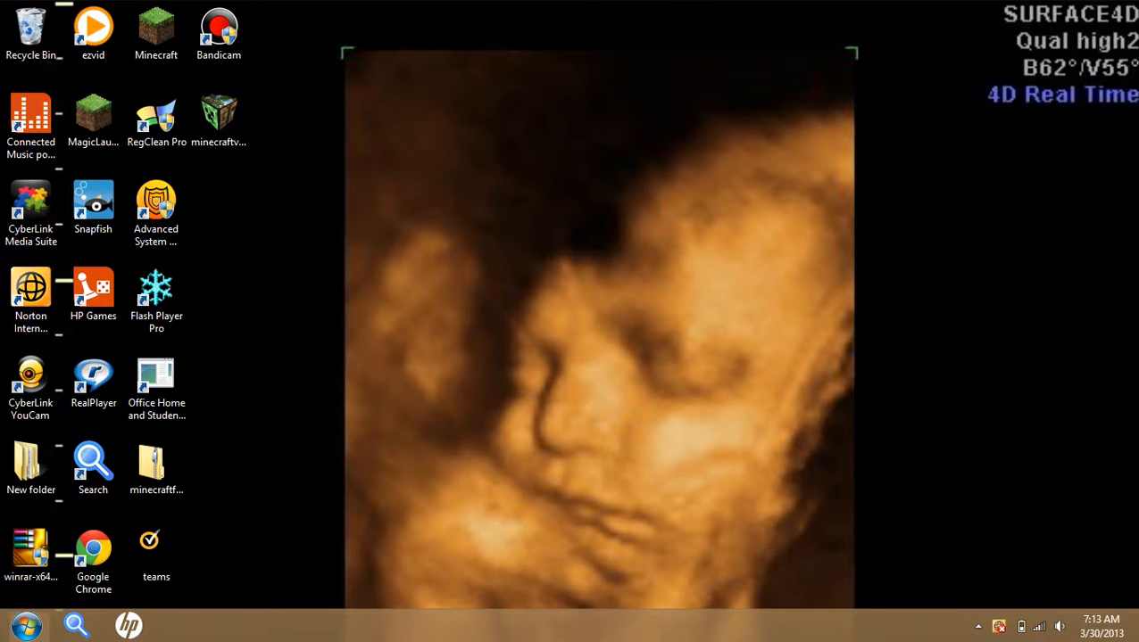
{"action": "left_click", "coordinate": [974, 627]}
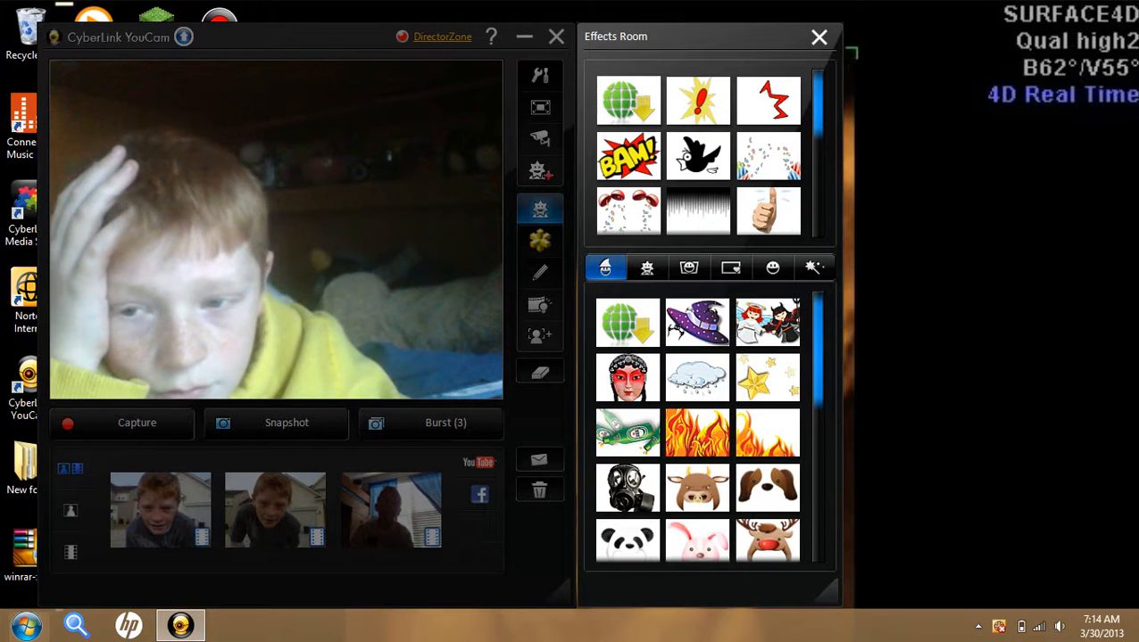
Step: Play back the recorded clip Capture_20130311.wmv from the captured media strip
{"action": "left_click", "coordinate": [160, 510]}
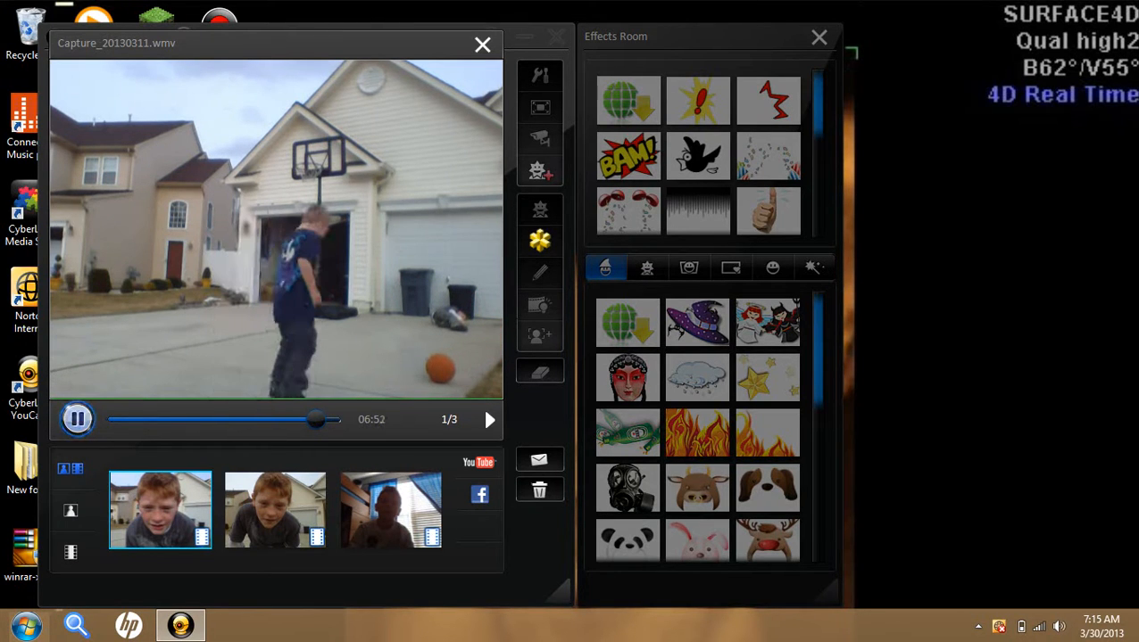
Step: Pause the clip, start the YouTube upload and sign in with the saved login to reach the description step
{"action": "left_click", "coordinate": [76, 420]}
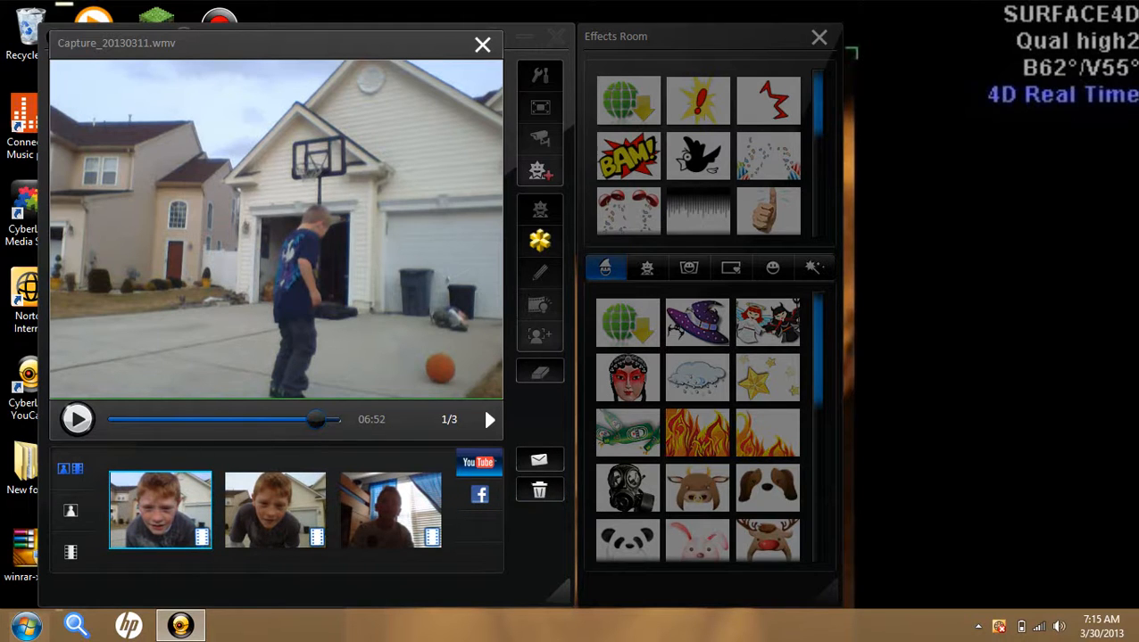
{"action": "mouse_move", "coordinate": [479, 462]}
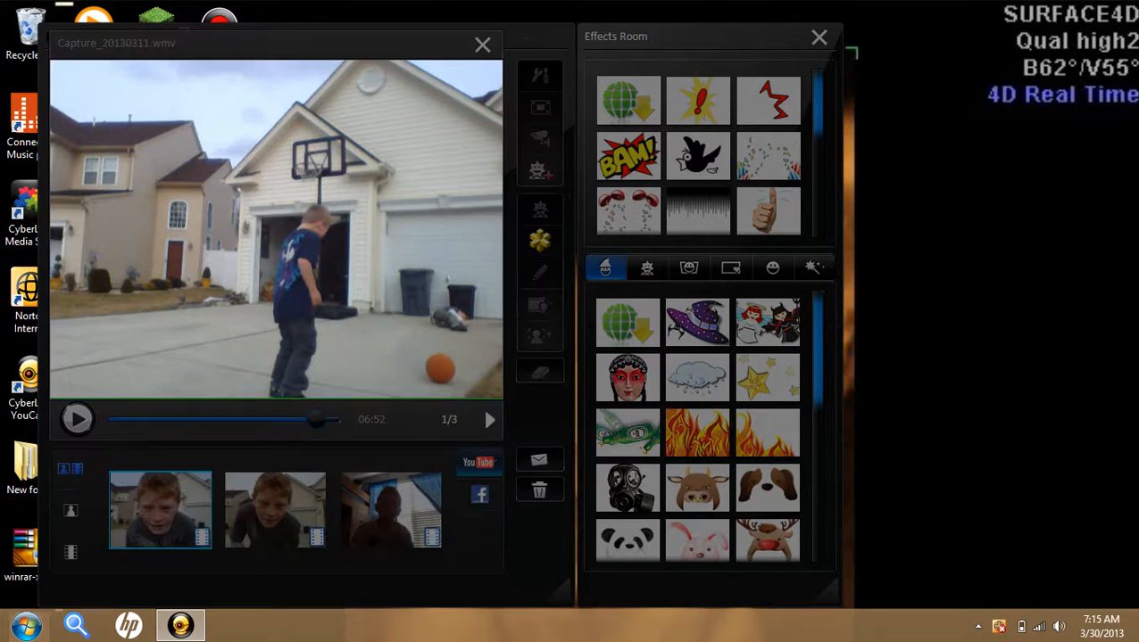
{"action": "left_click", "coordinate": [479, 462]}
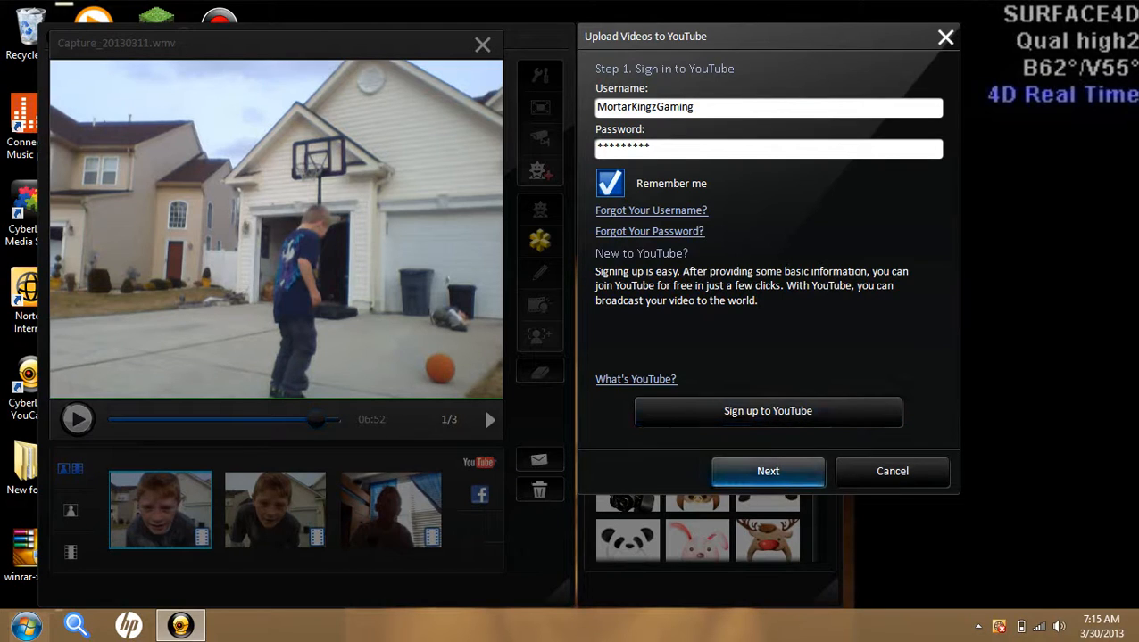
{"action": "mouse_move", "coordinate": [768, 471]}
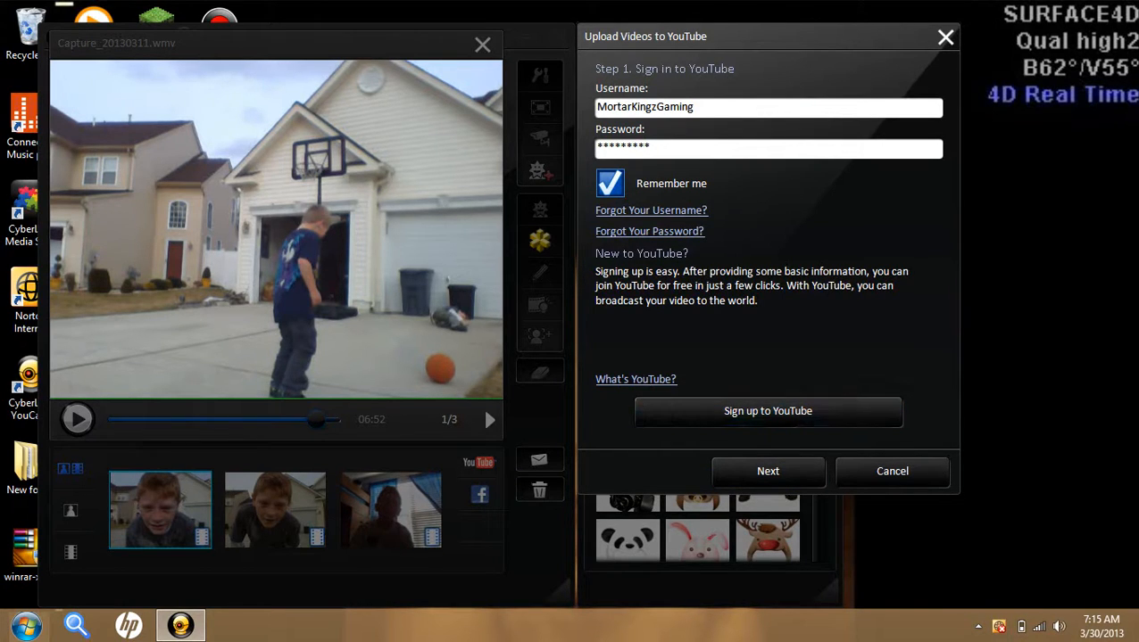
{"action": "left_click", "coordinate": [767, 471]}
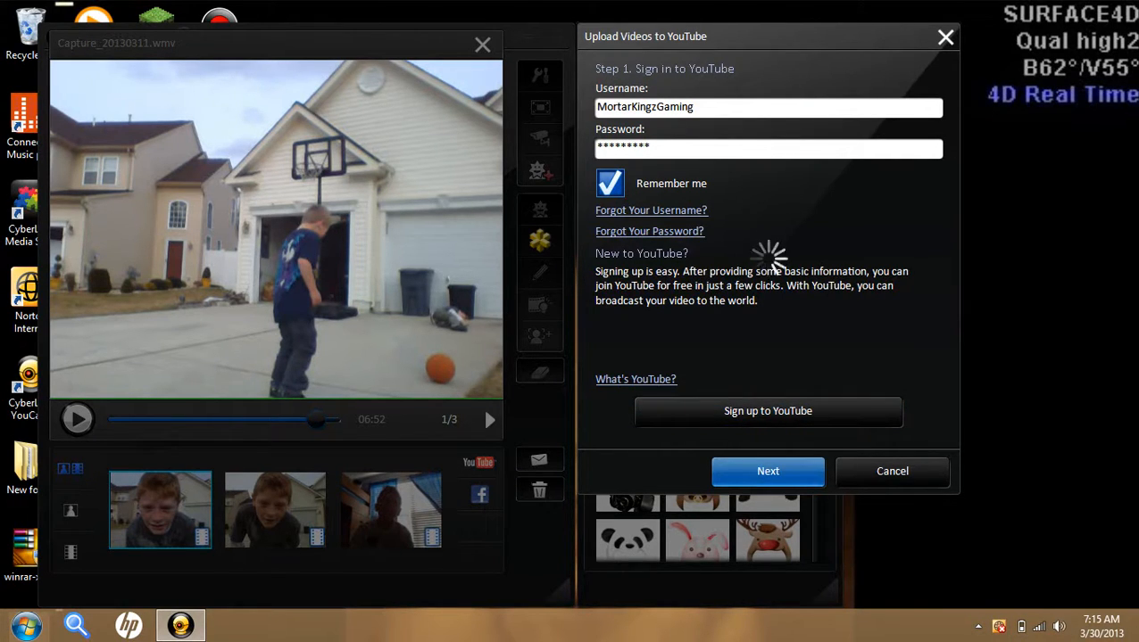
{"action": "left_click", "coordinate": [767, 471]}
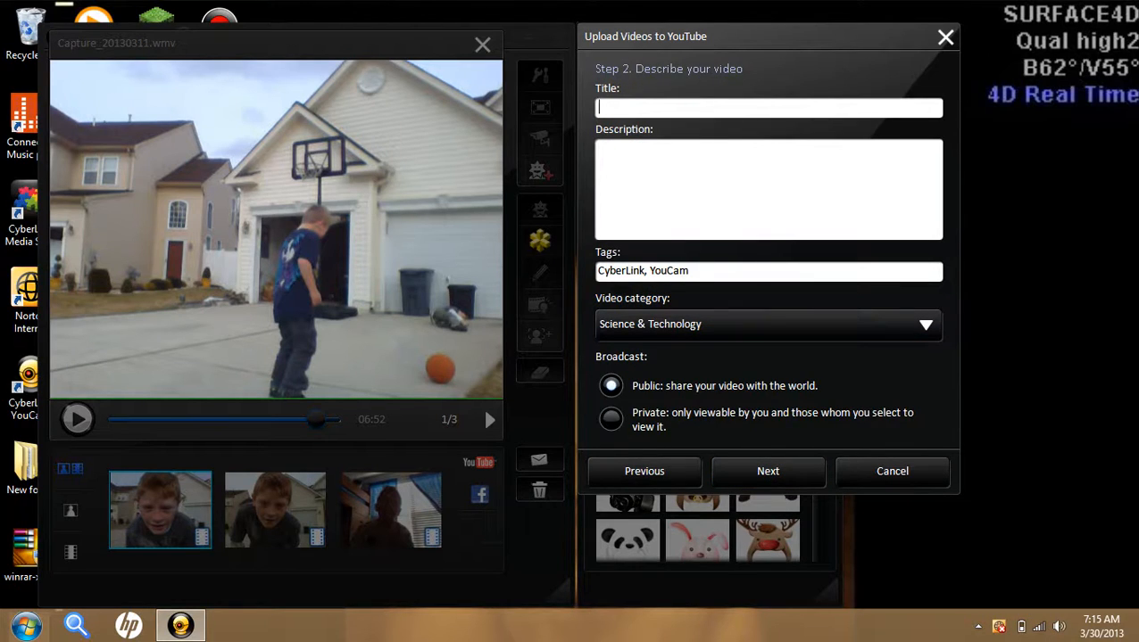
Step: Replace the junk title with "my vid" and continue to the copyright confirmation step
{"action": "type", "text": "yrhwy"}
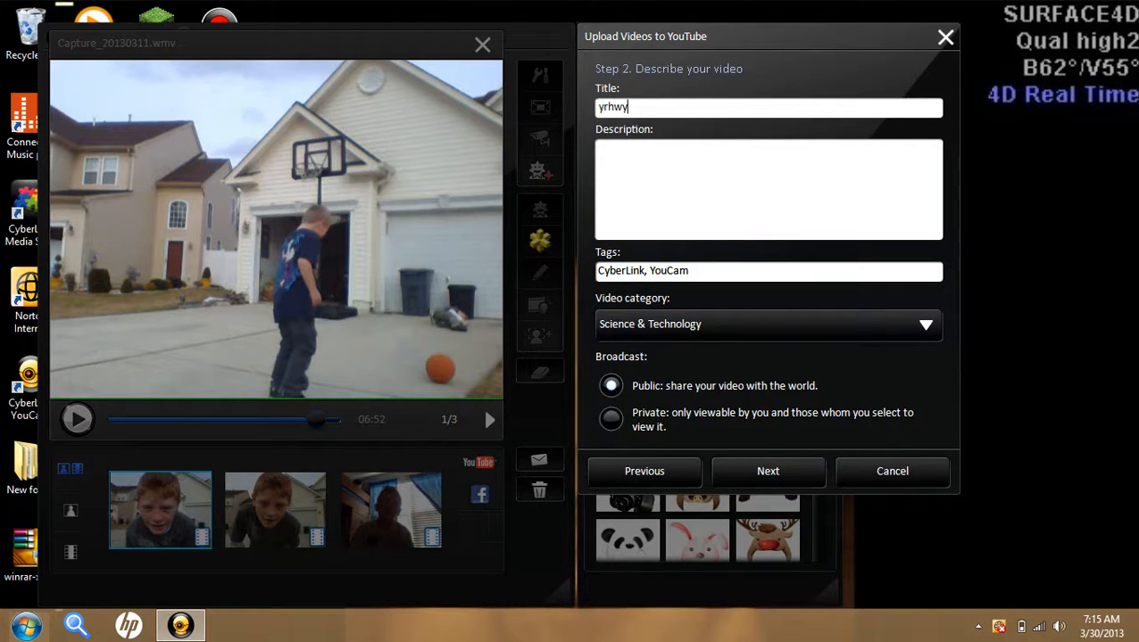
{"action": "left_click", "coordinate": [768, 107]}
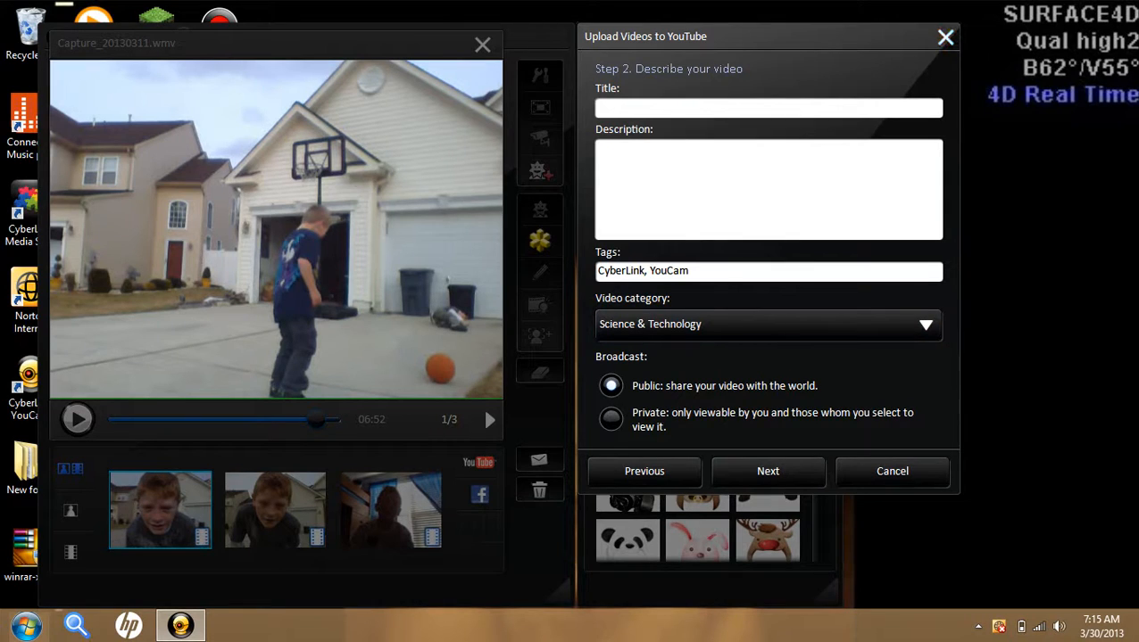
{"action": "type", "text": "my"}
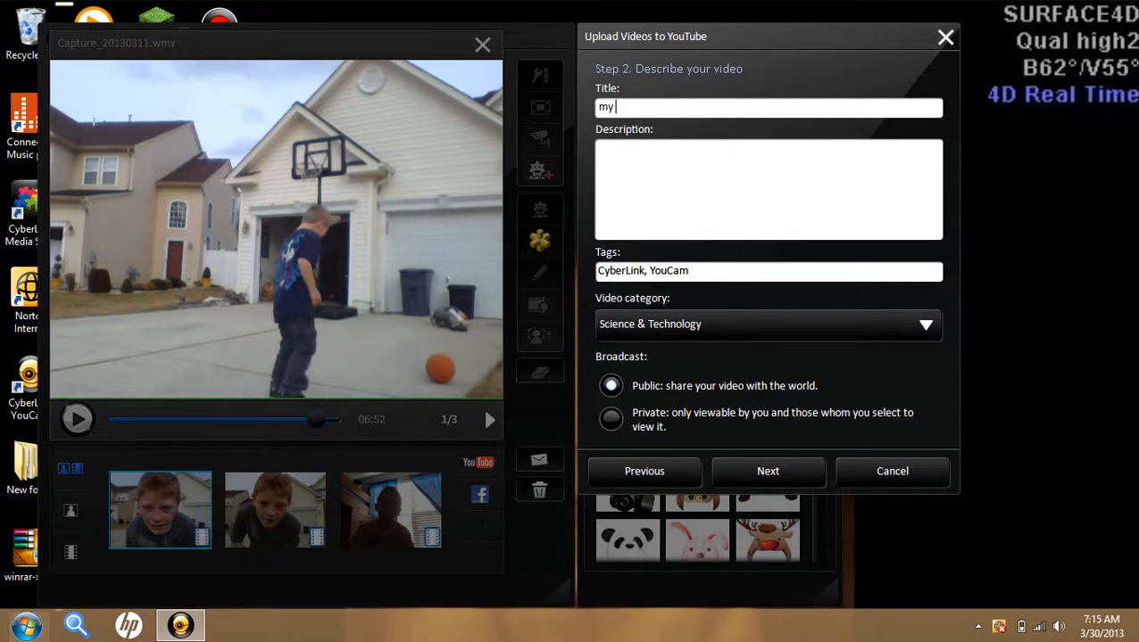
{"action": "type", "text": "vid"}
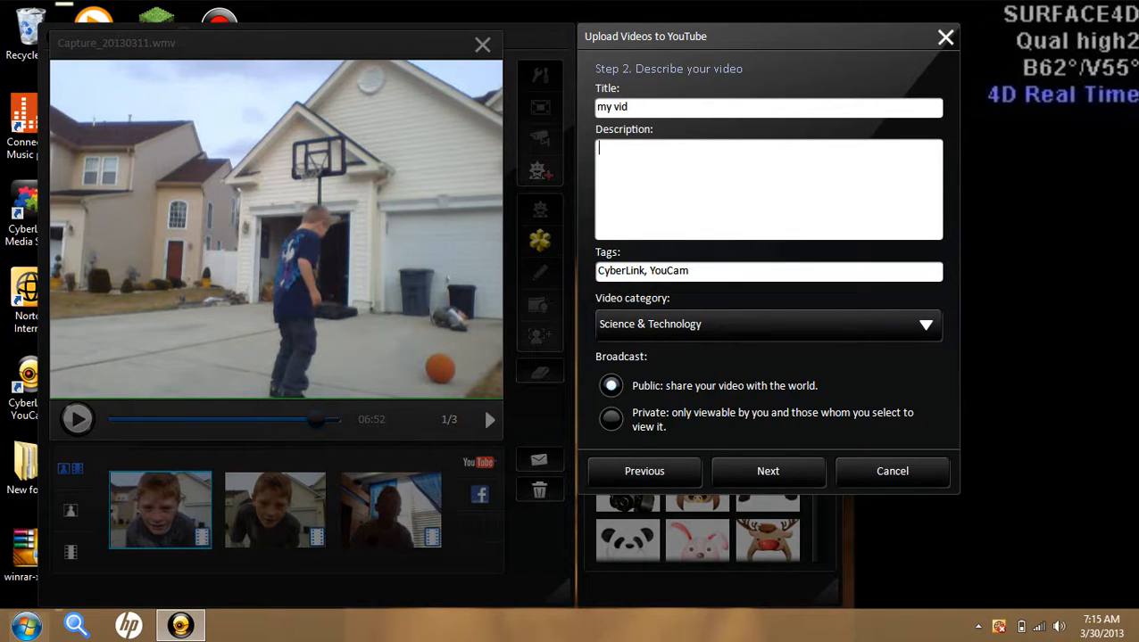
{"action": "left_click", "coordinate": [767, 471]}
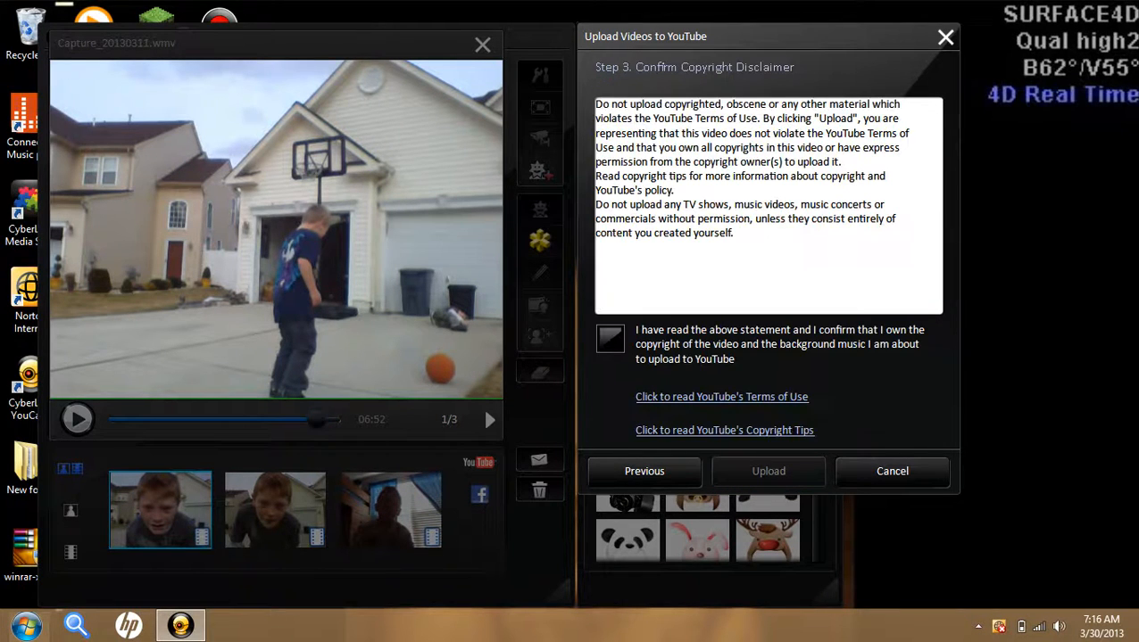
Step: Confirm the copyright disclaimer, submit the clip to YouTube and show the system tray overflow
{"action": "left_click", "coordinate": [610, 339]}
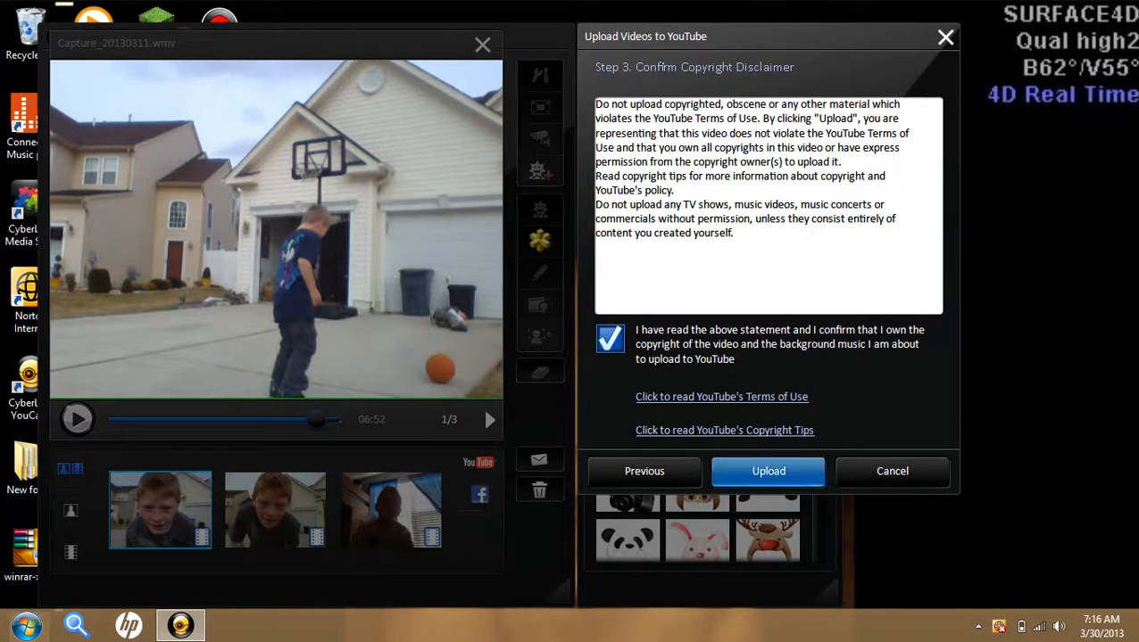
{"action": "left_click", "coordinate": [767, 471]}
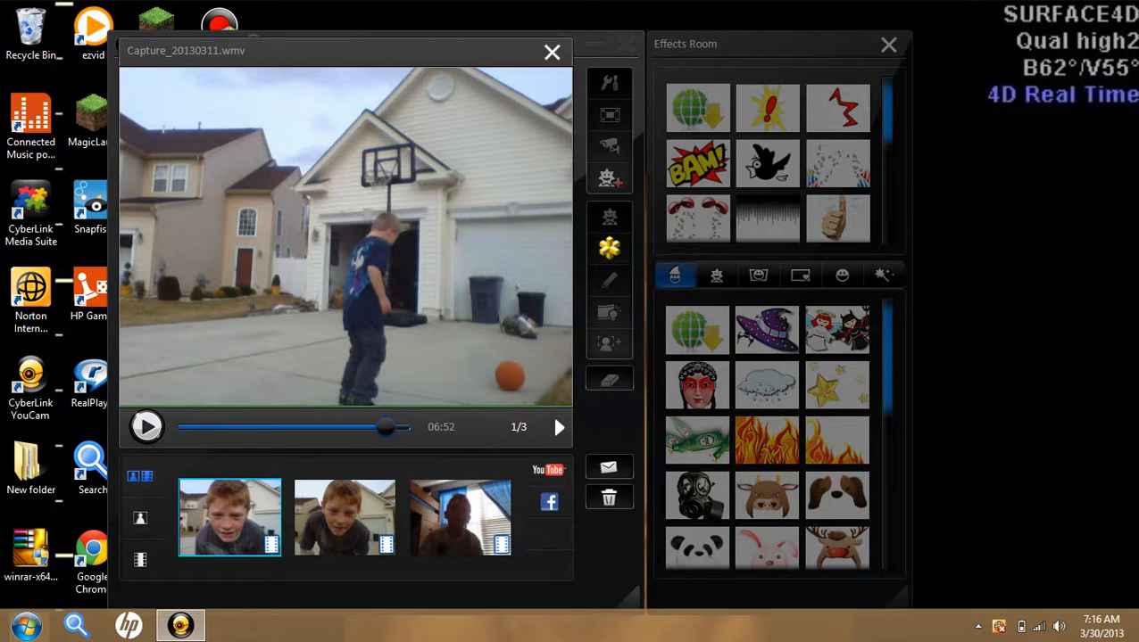
{"action": "left_click", "coordinate": [978, 626]}
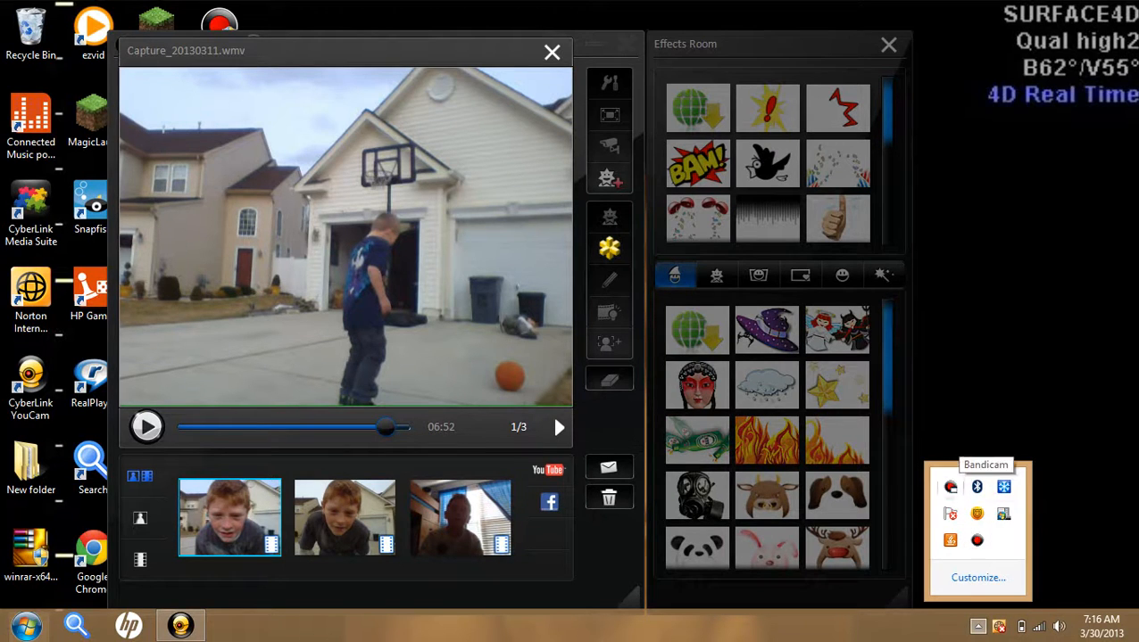